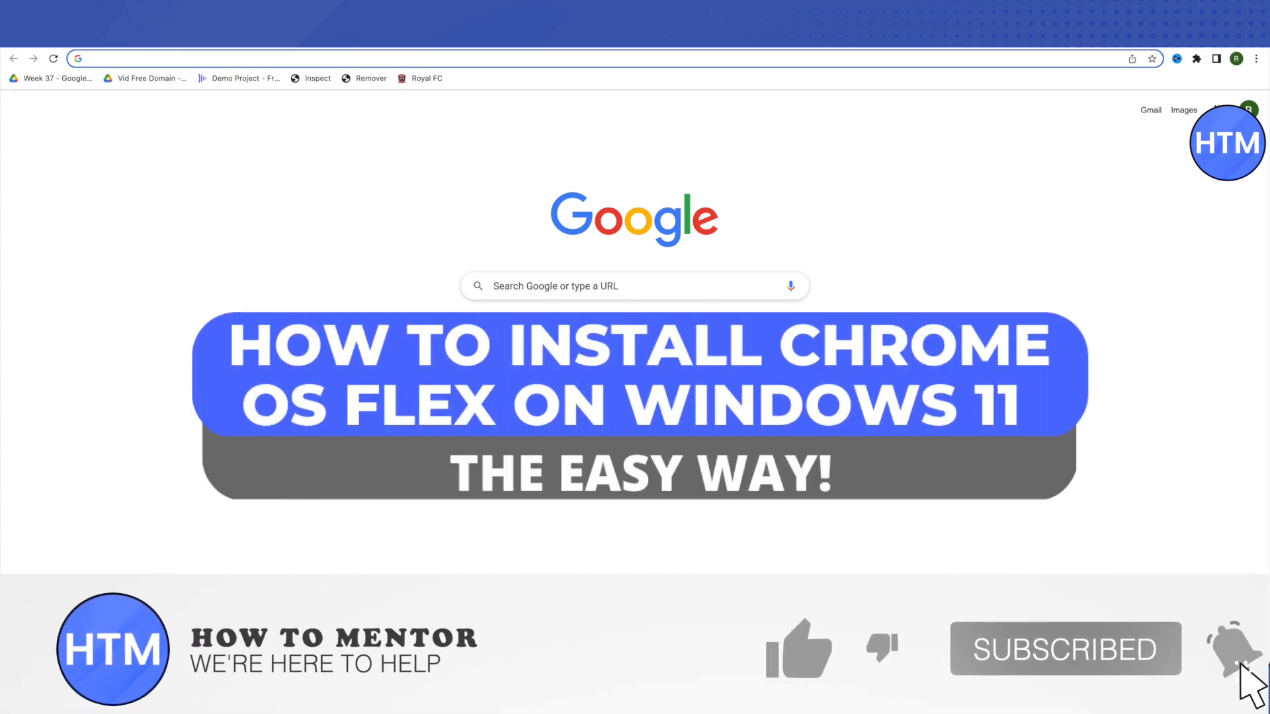
Search 'google web store' and go to the Chrome Web Store Extensions page
left_click(797, 648)
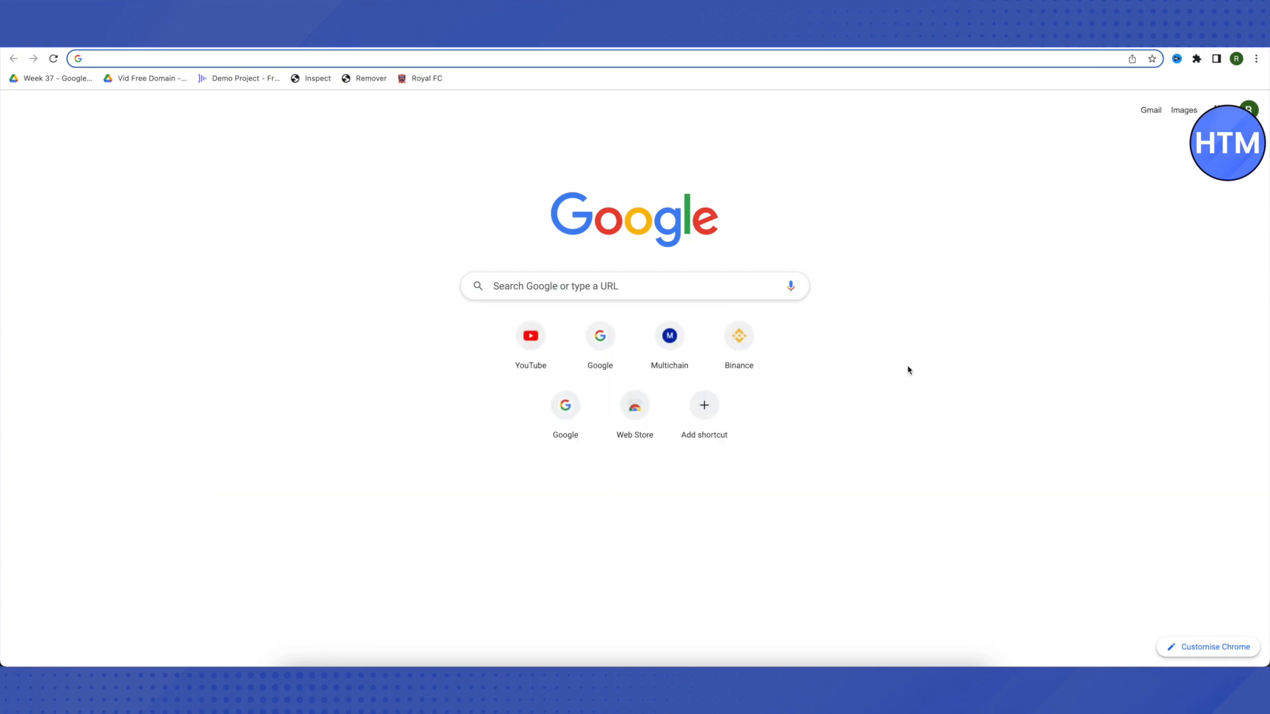
mouse_move(914, 365)
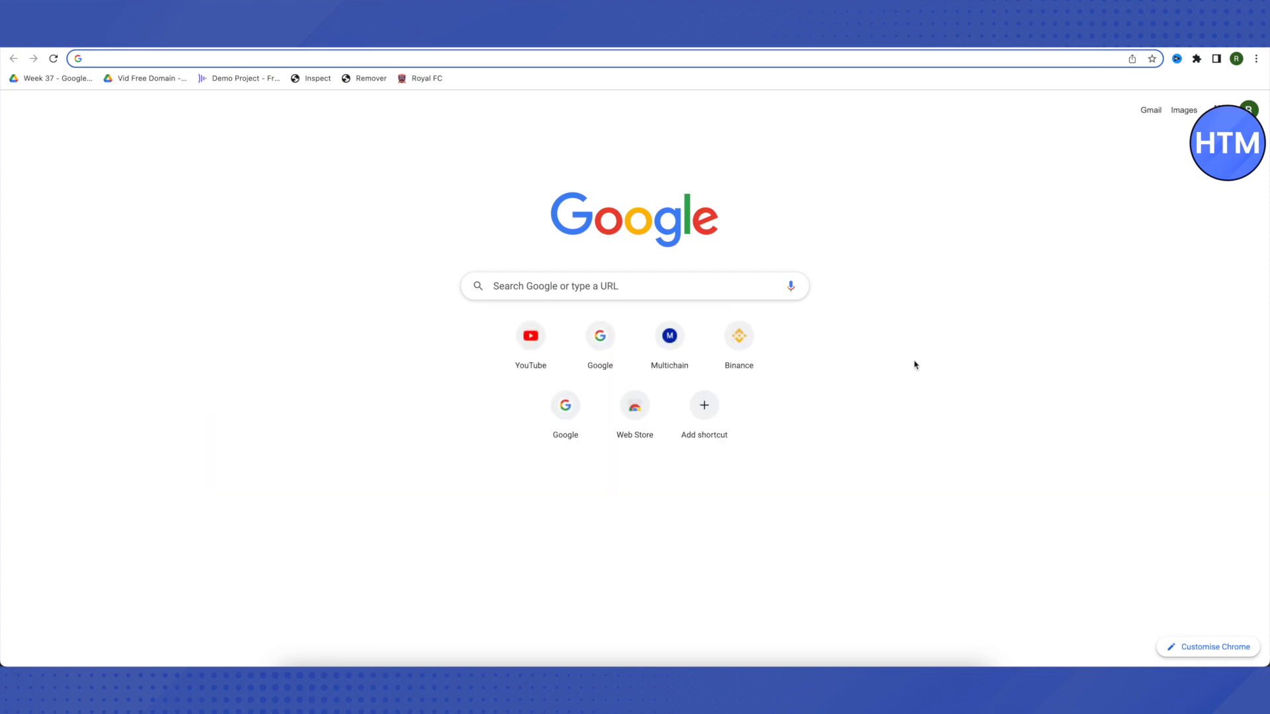
mouse_move(962, 187)
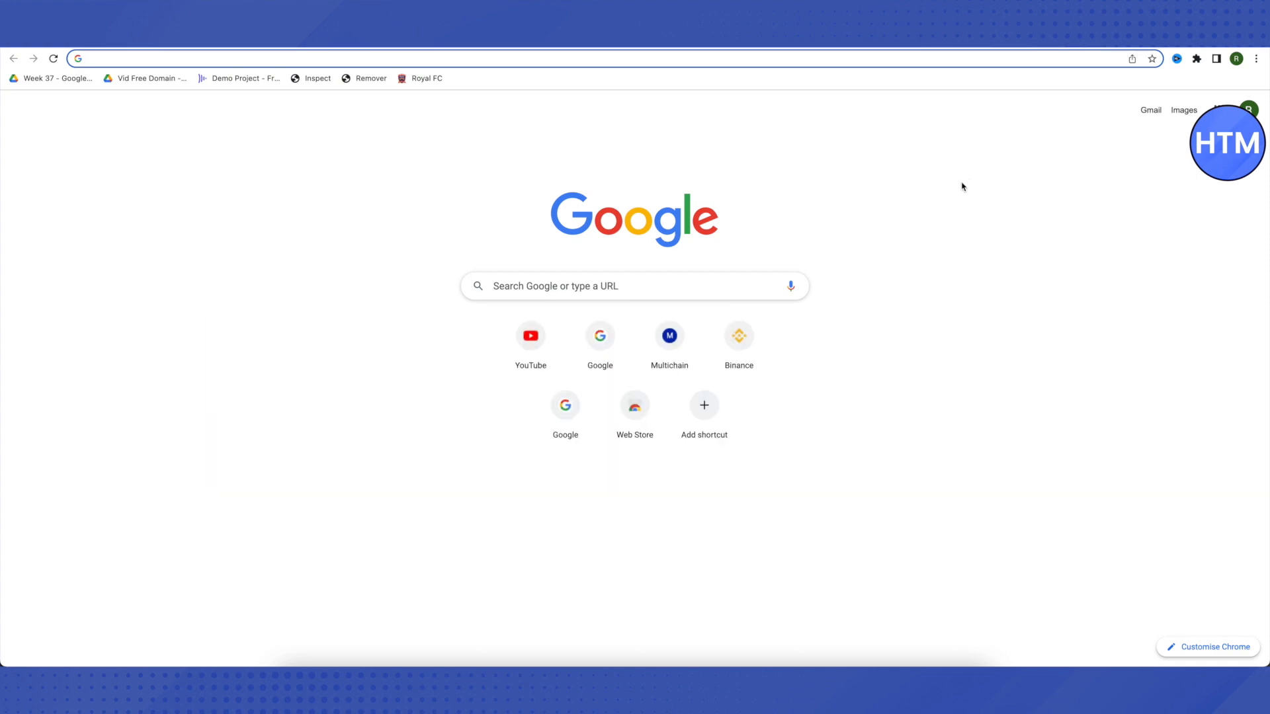
type("google web store")
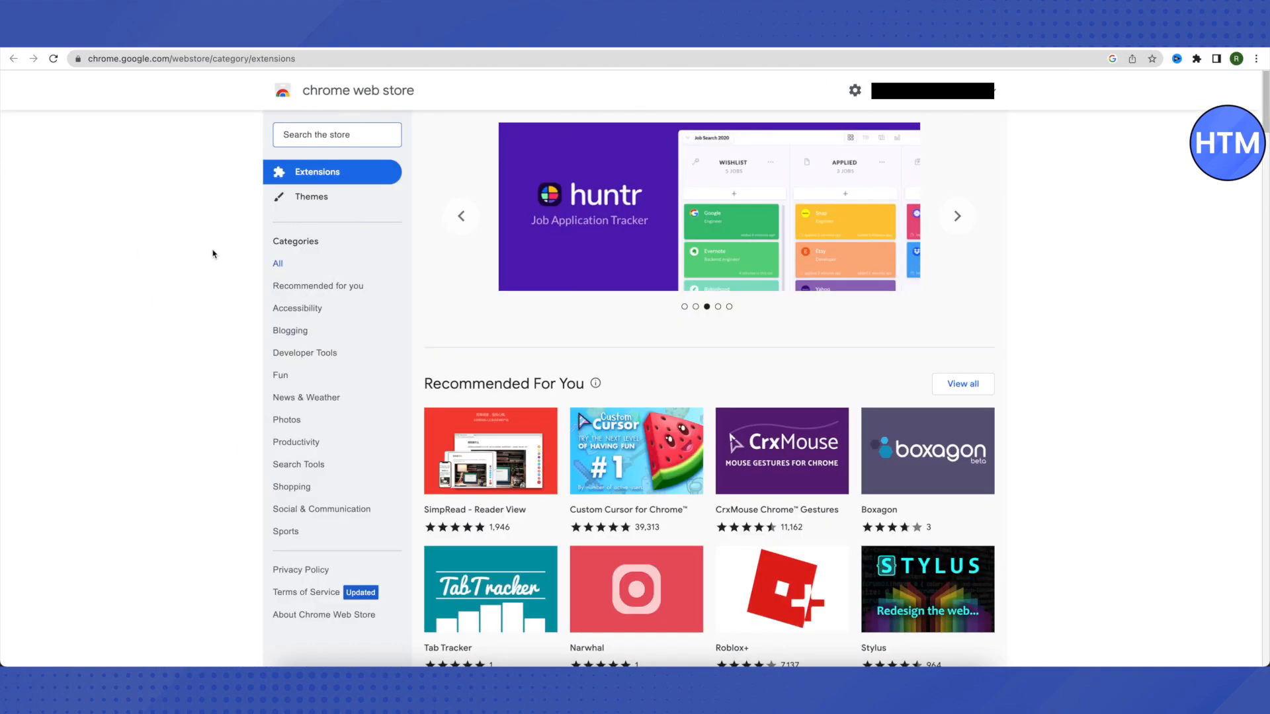
mouse_move(212, 248)
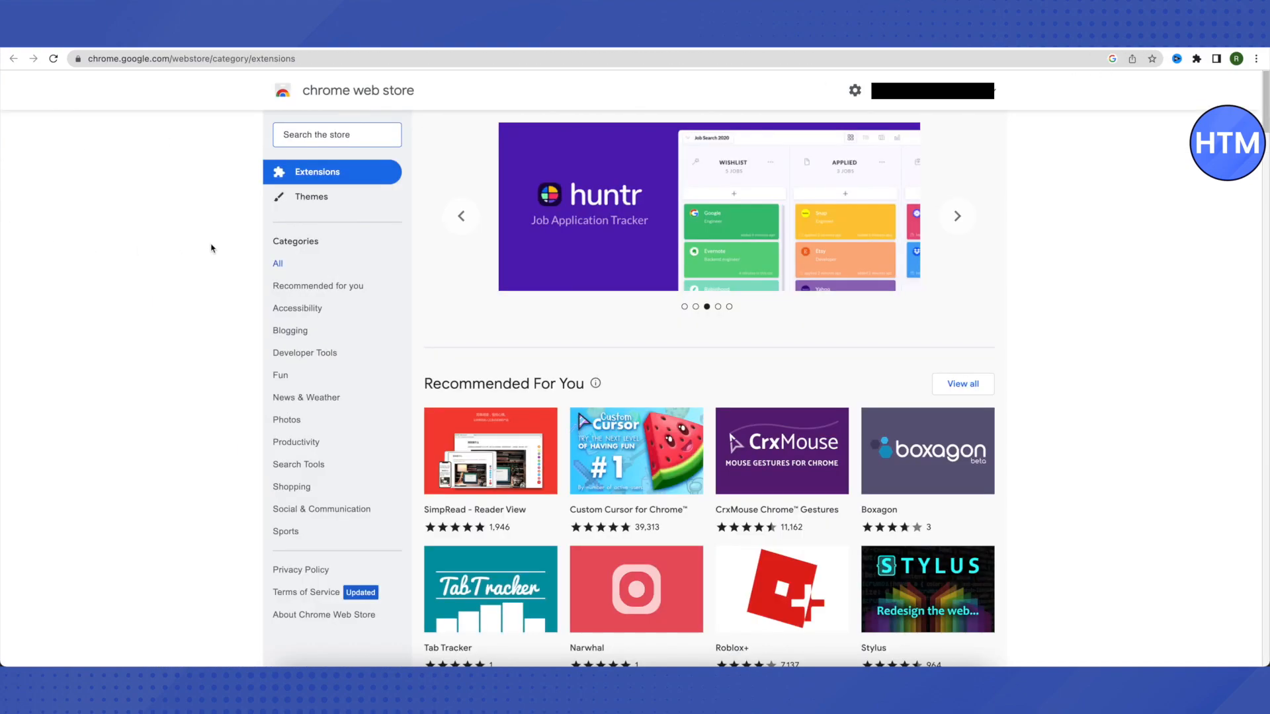
left_click(956, 216)
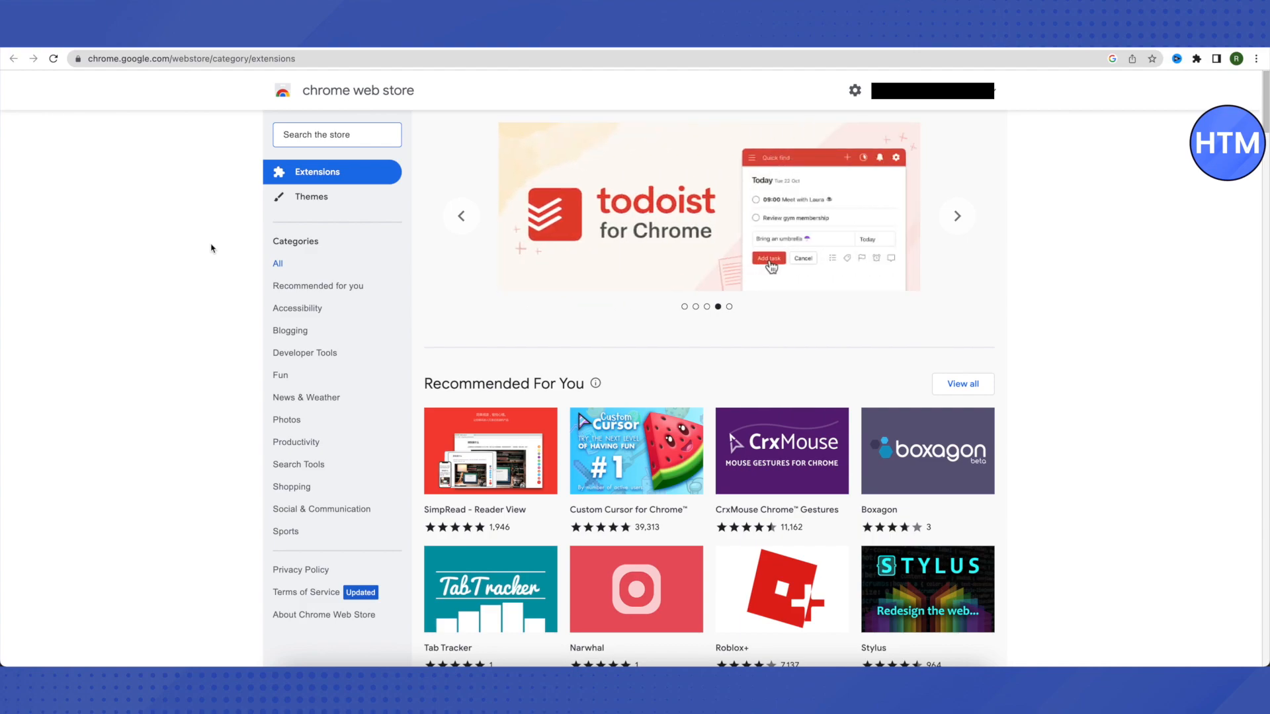
Search the store for 'chromebook recovery utility' and open its extension page
type("chromebook recovery utility")
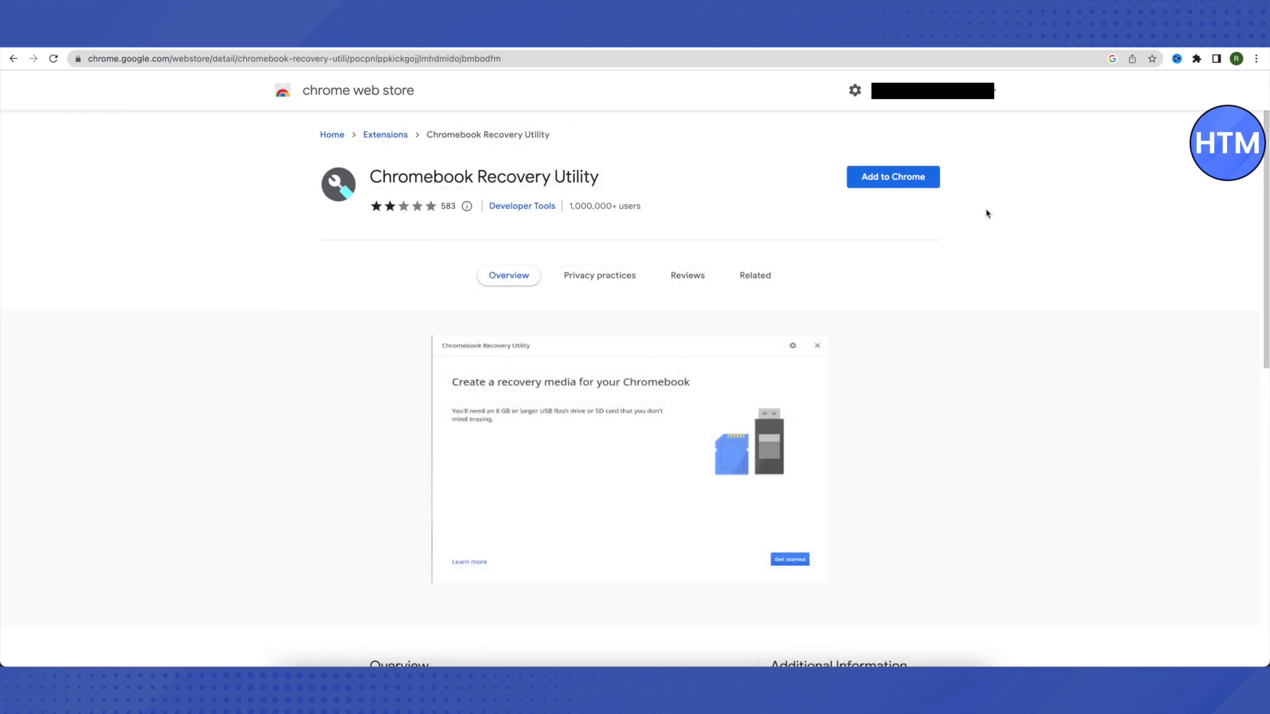
mouse_move(905, 261)
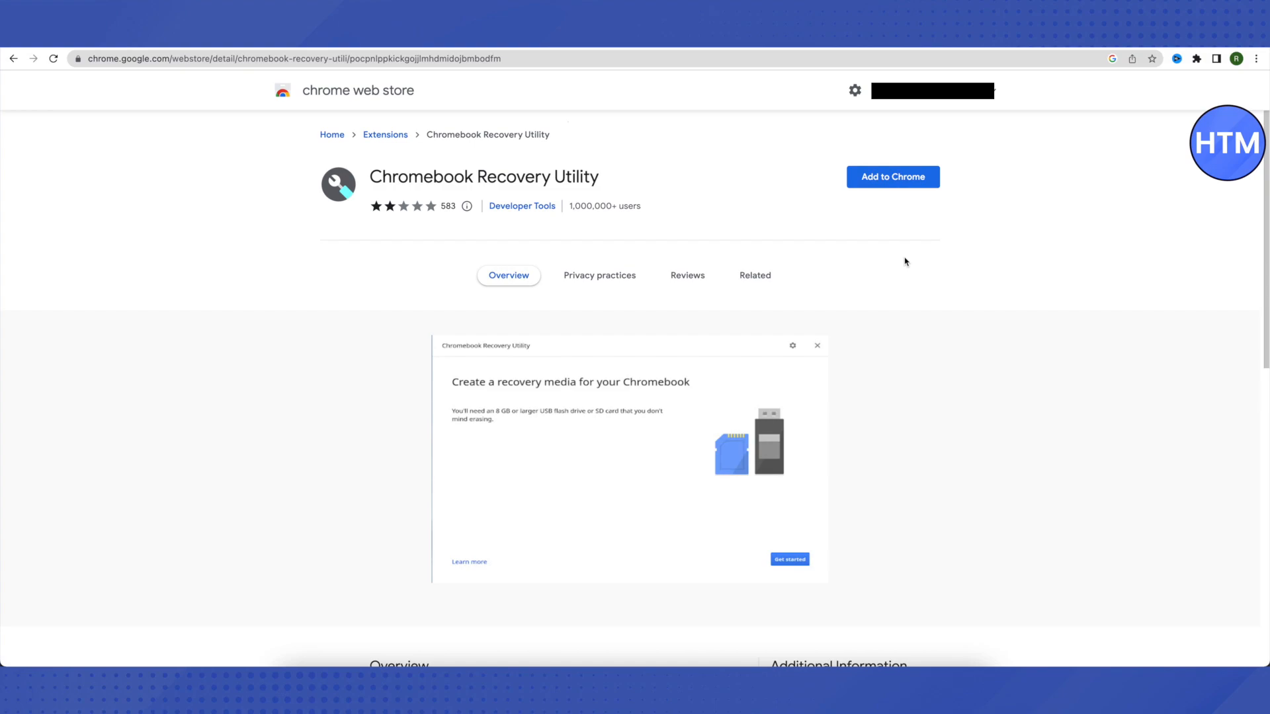
mouse_move(1059, 202)
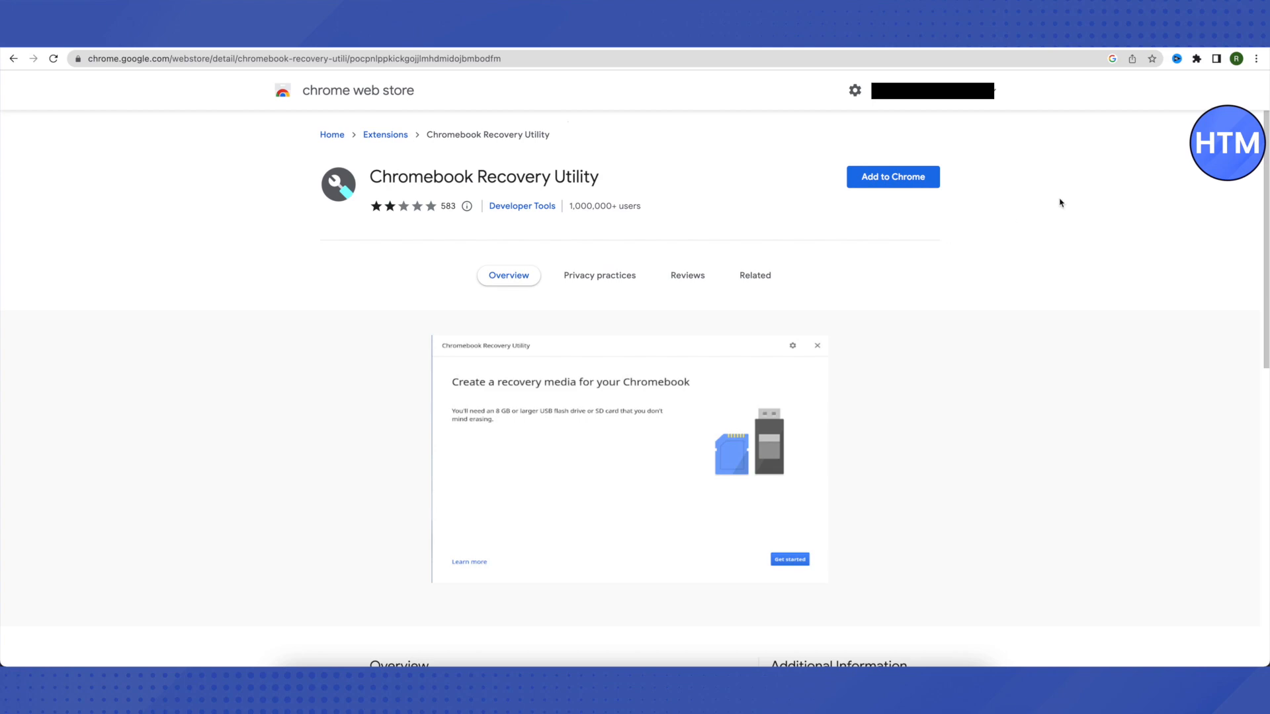
mouse_move(1196, 58)
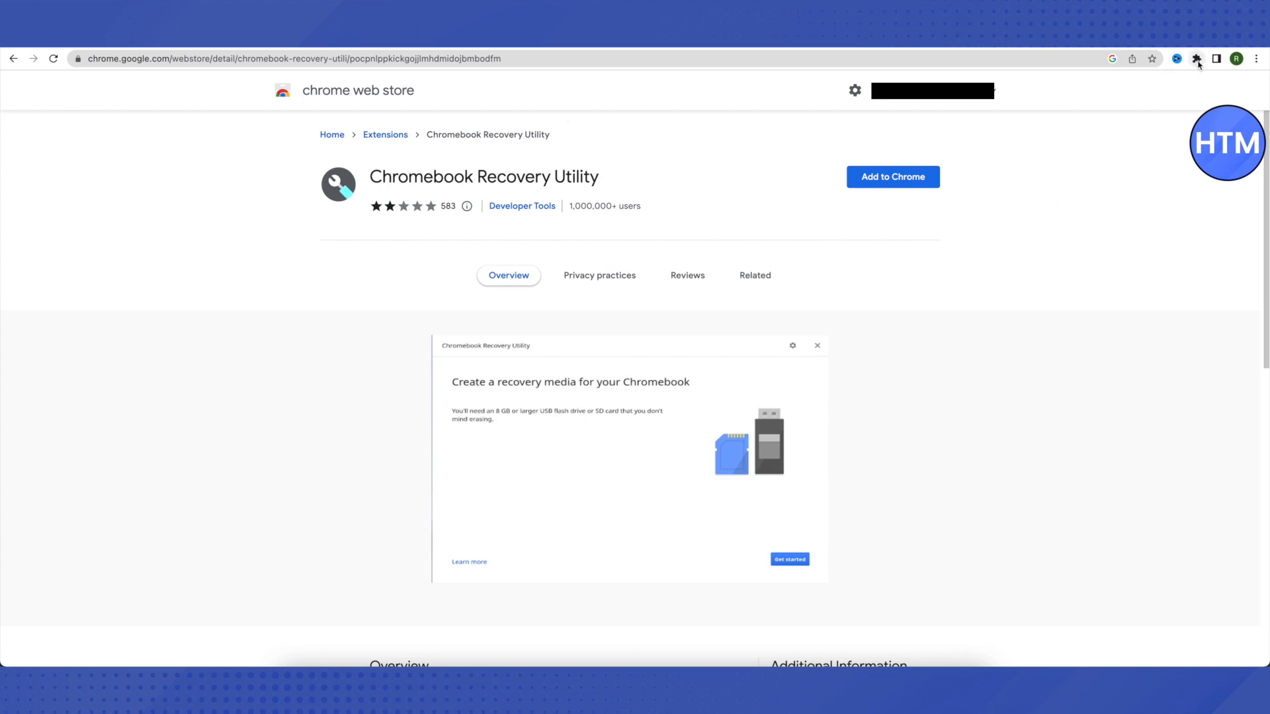
mouse_move(1197, 58)
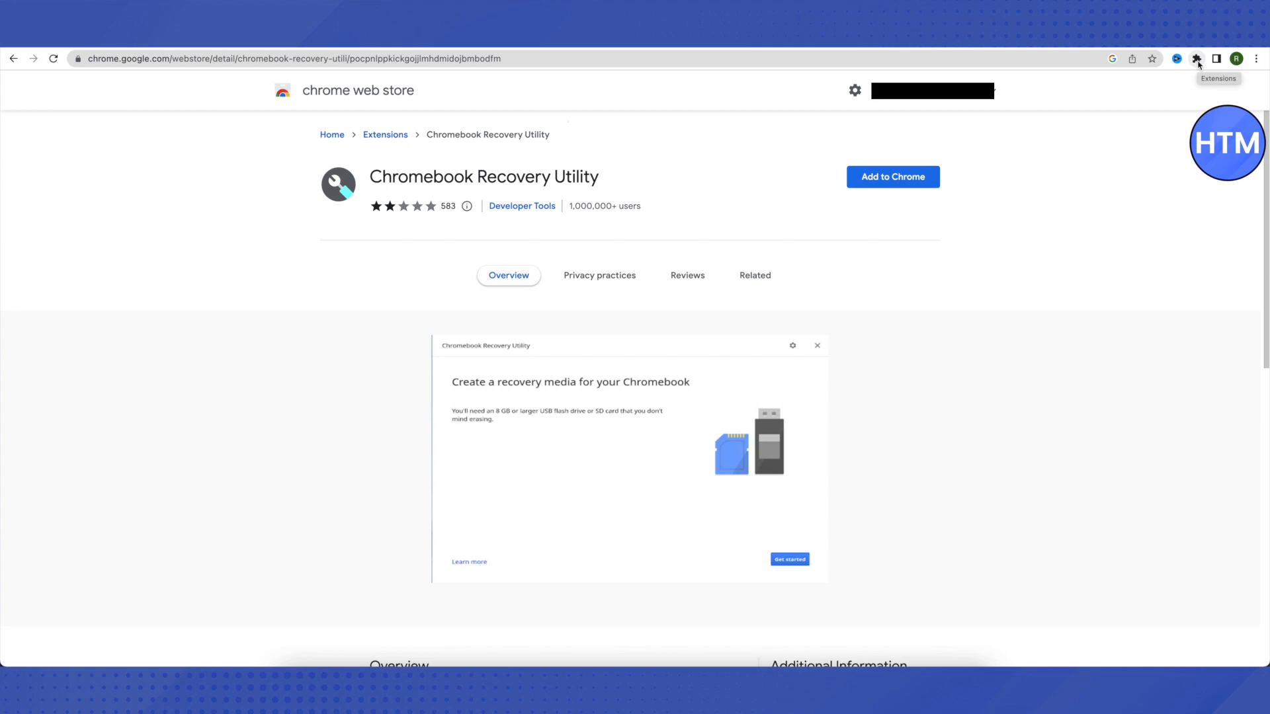